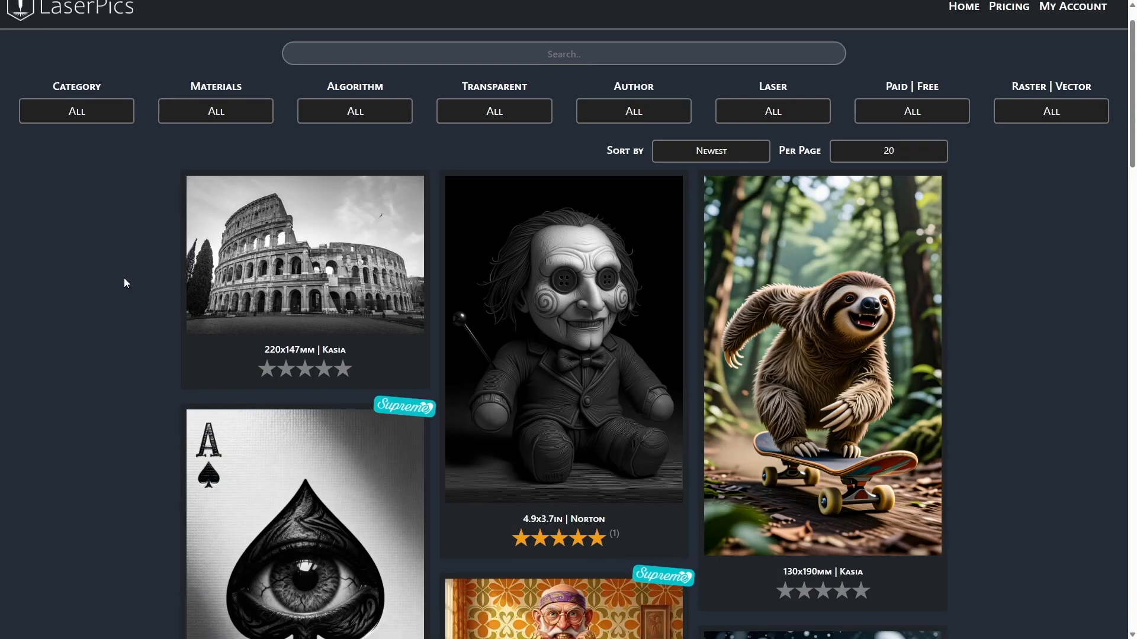
Download the original Colosseum photo from LaserPics via its detail page and Thank you dialog
scroll("down", 3)
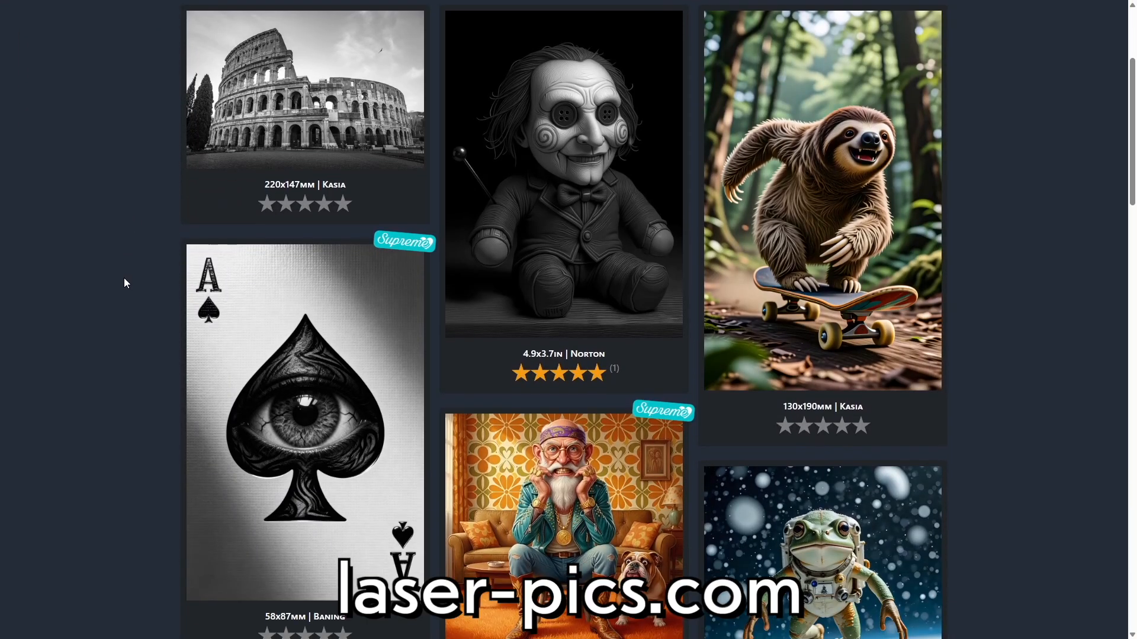
scroll("down", 3)
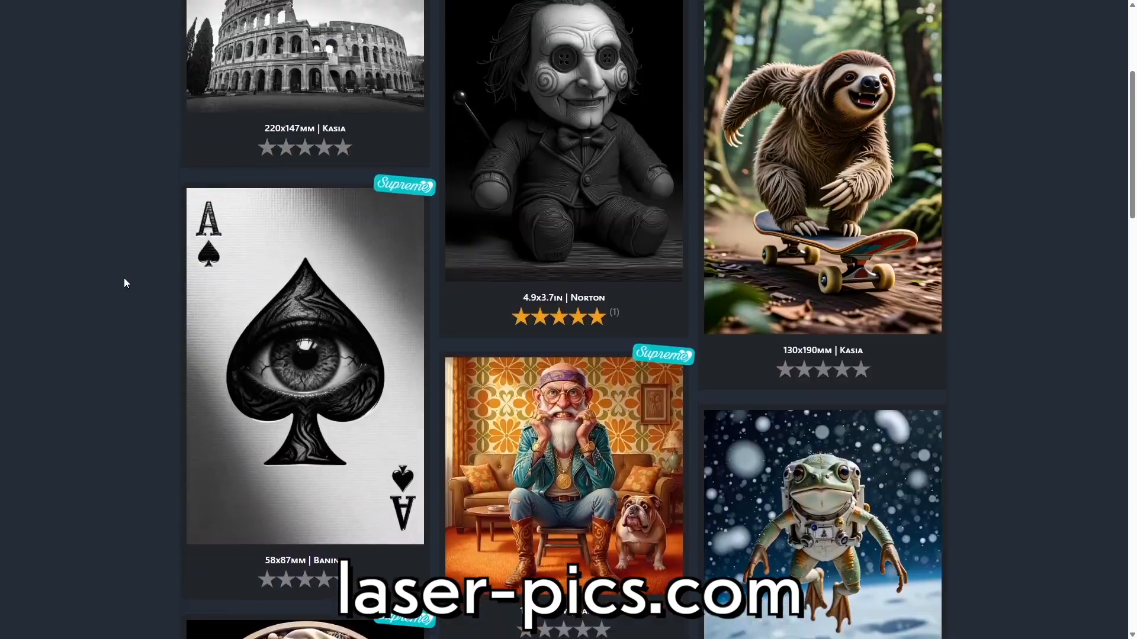
scroll("up", 3)
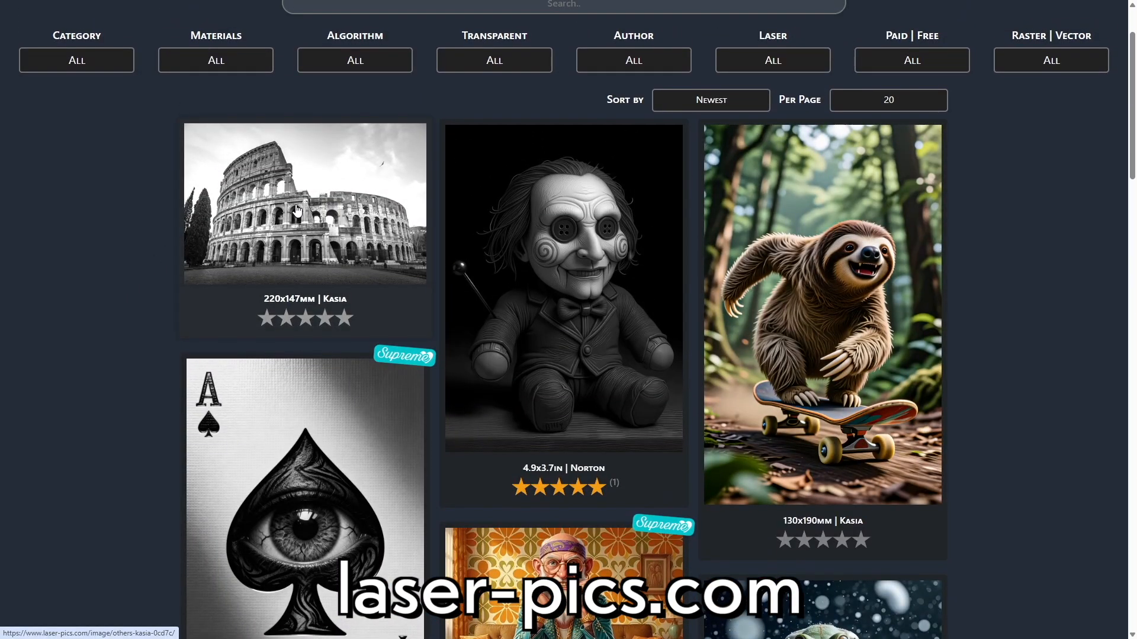
left_click(304, 203)
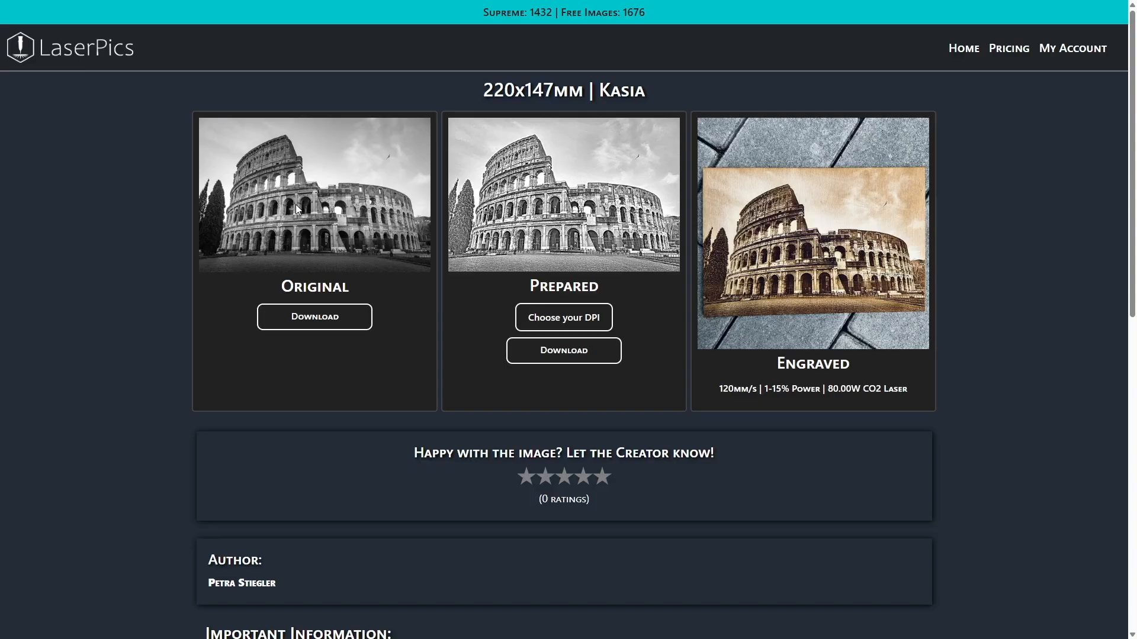
left_click(314, 317)
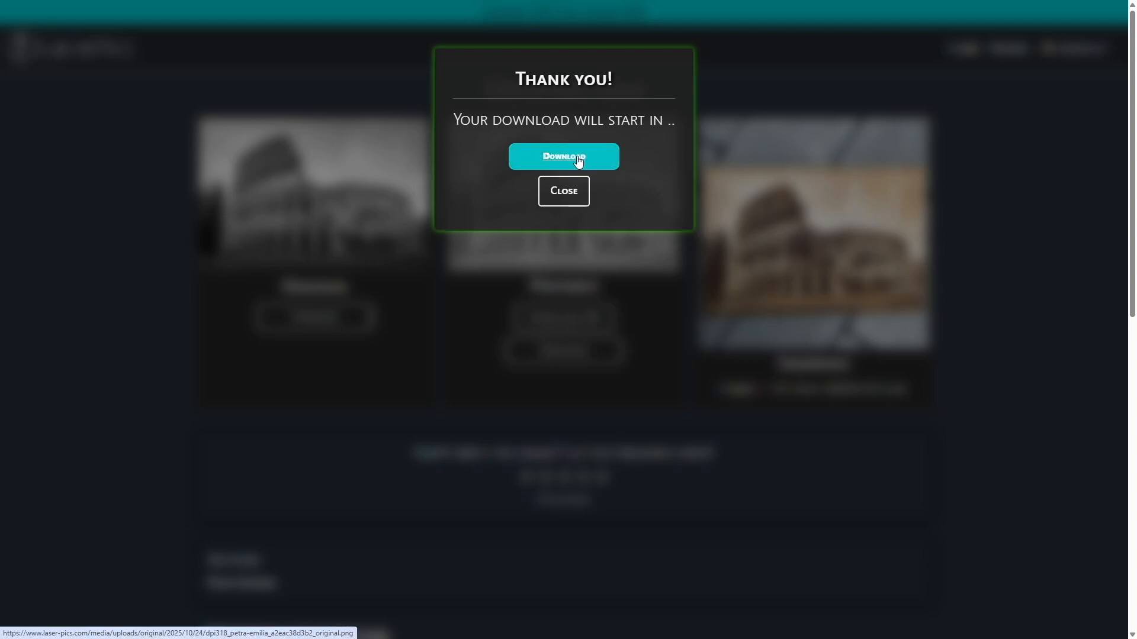
left_click(563, 157)
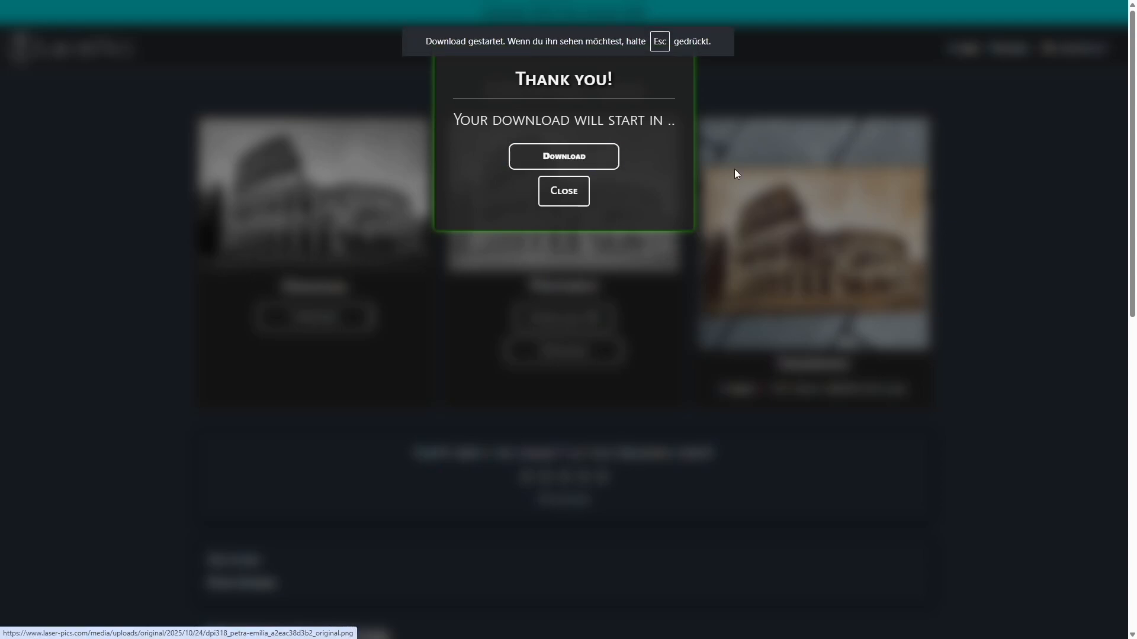
left_click(563, 190)
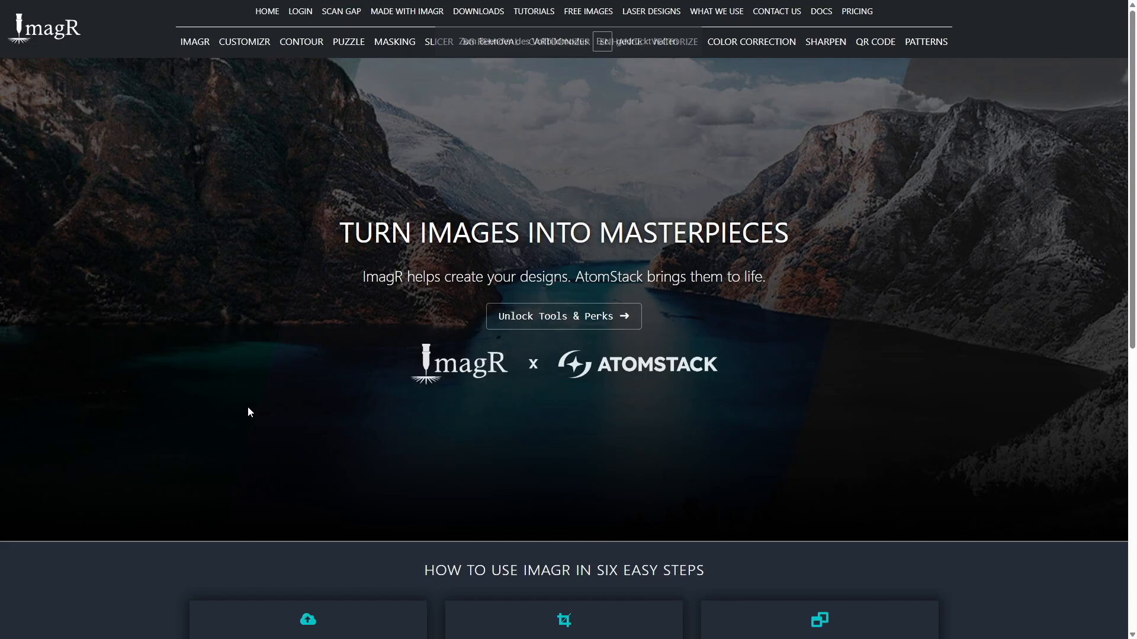
Import the Colosseum photo into the ImagR editor with the Grayscale option
scroll("down", 3)
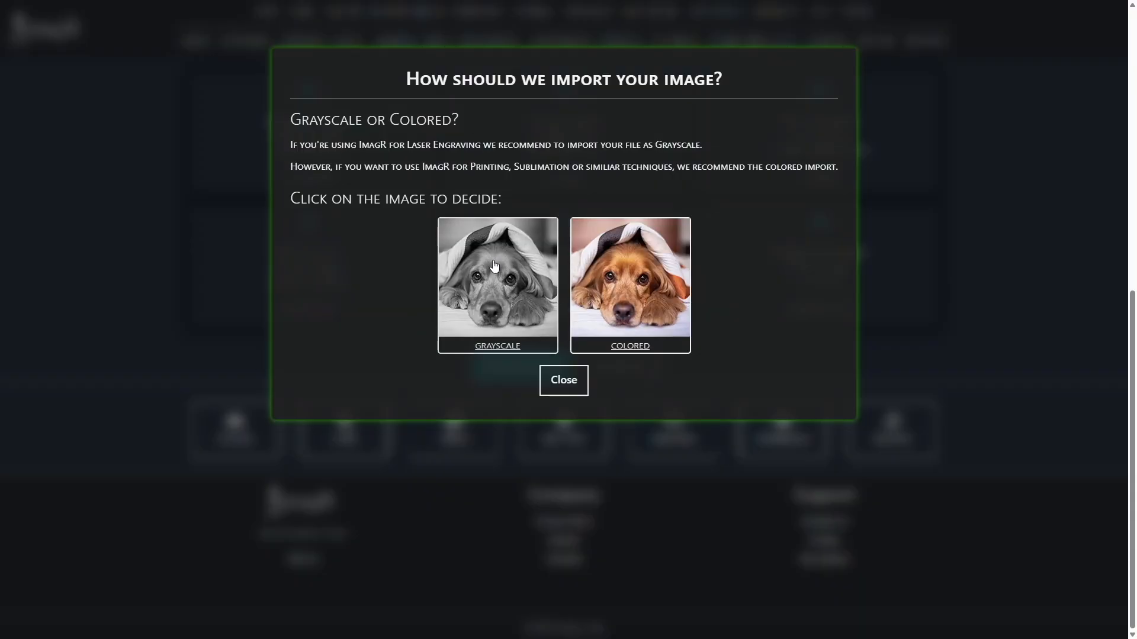
left_click(497, 276)
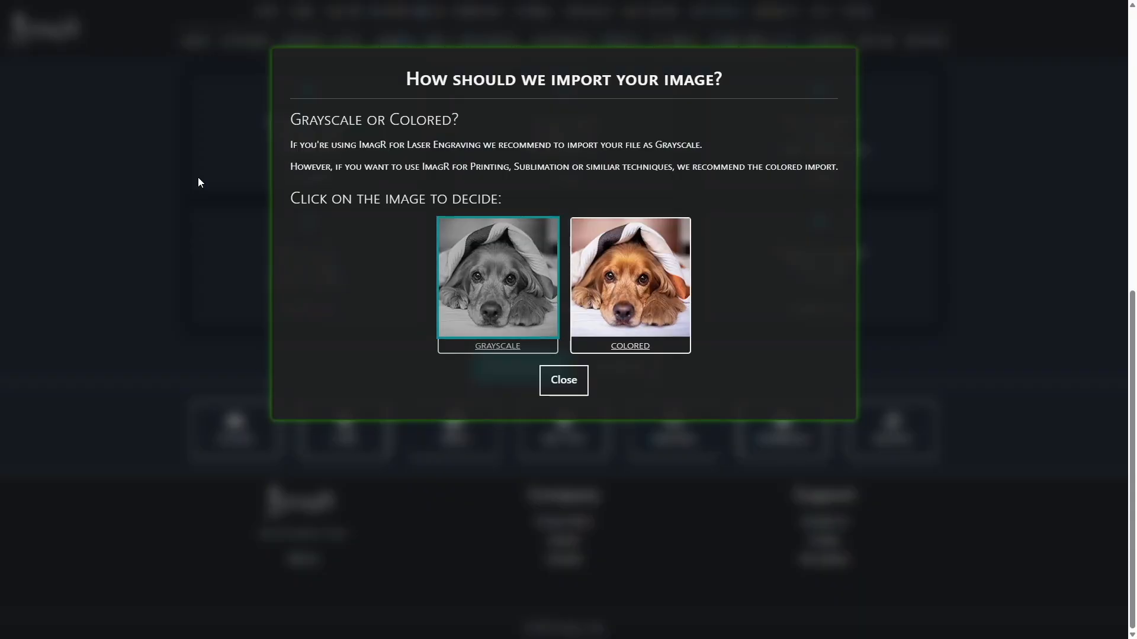
left_click(497, 278)
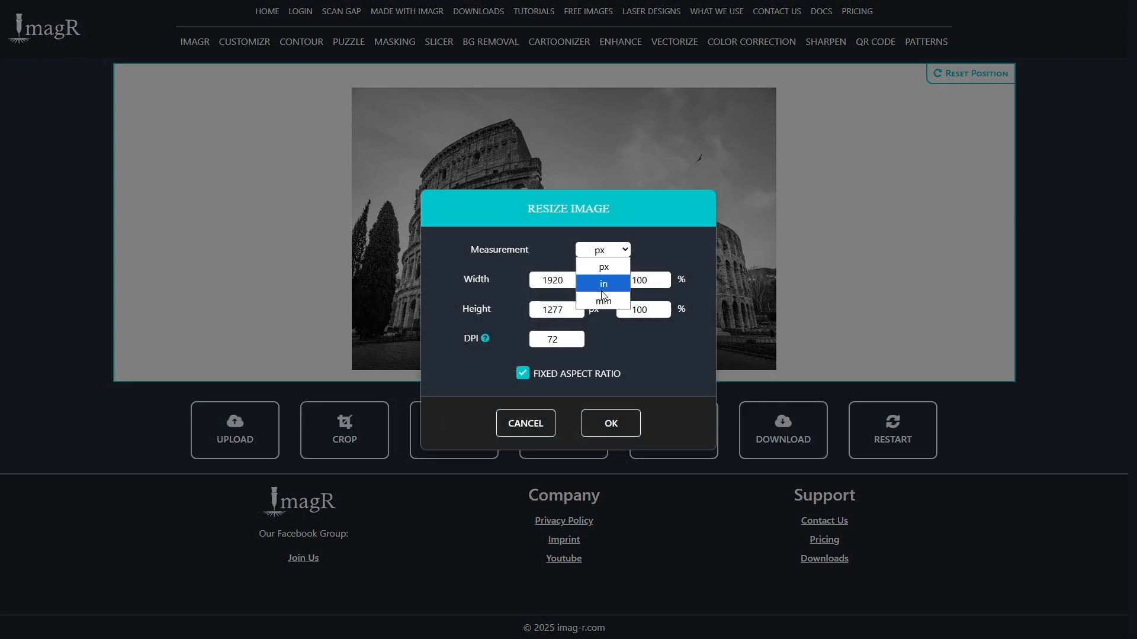
Switch Resize Image measurement to mm and enter 318 DPI for a 220 × 146 mm image
left_click(602, 300)
type("220")
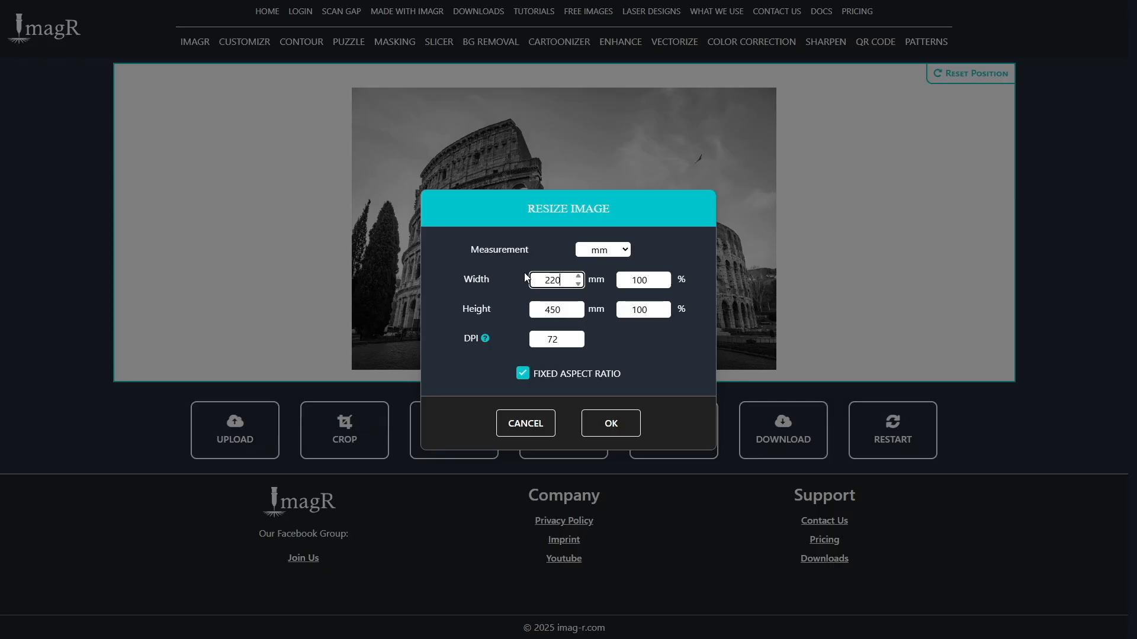
type("318")
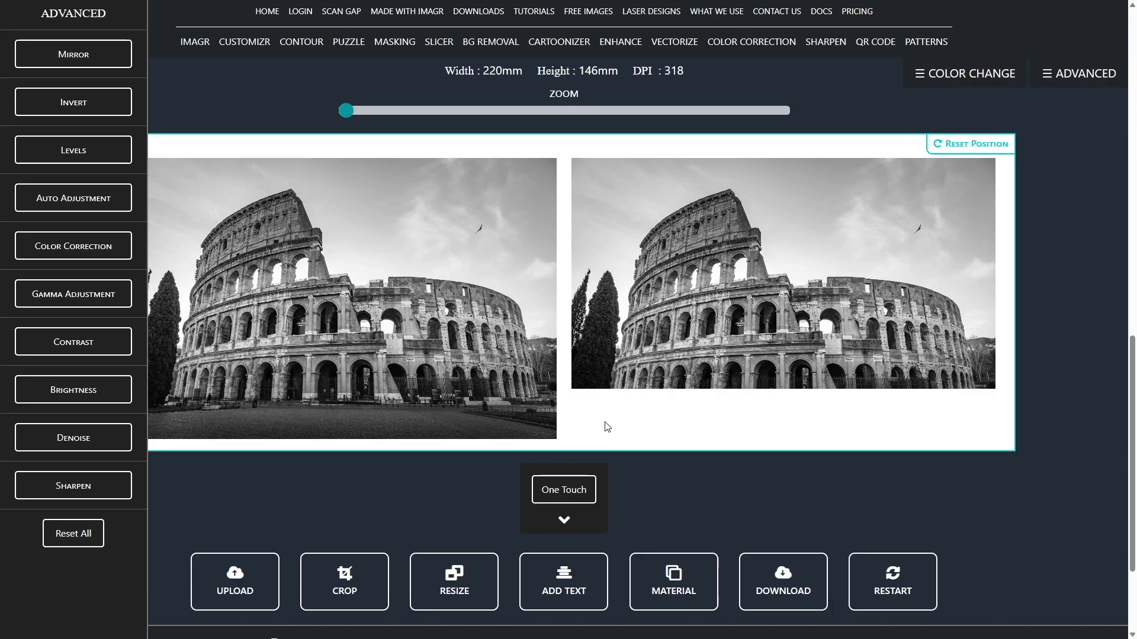
Apply the Kasia Wood material preset from the KASIA algorithm list
left_click(672, 581)
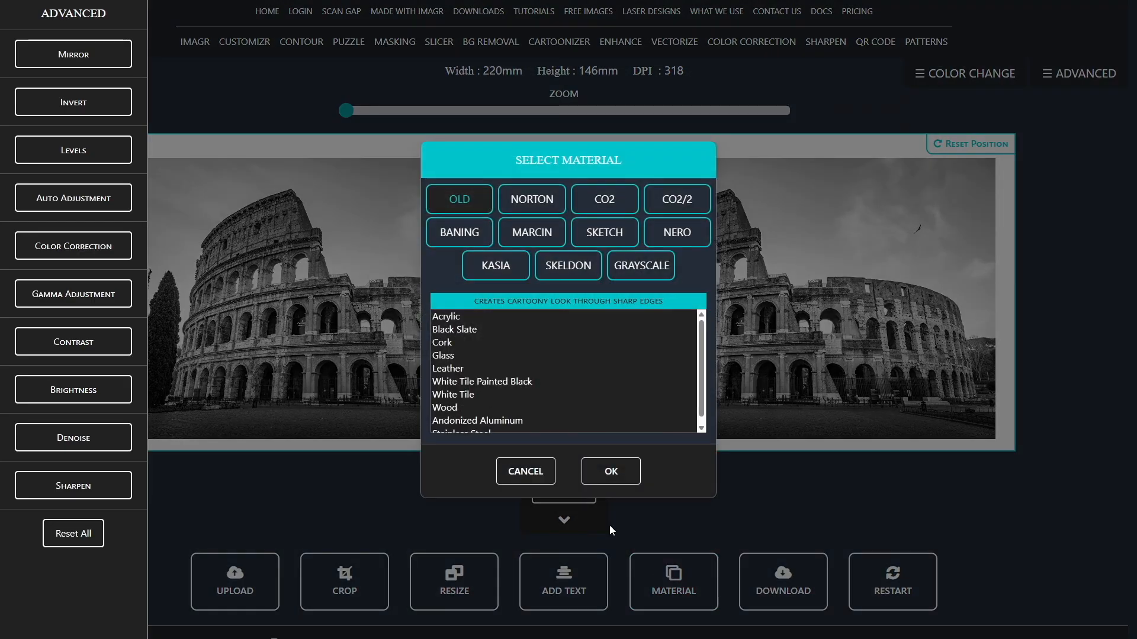
left_click(495, 266)
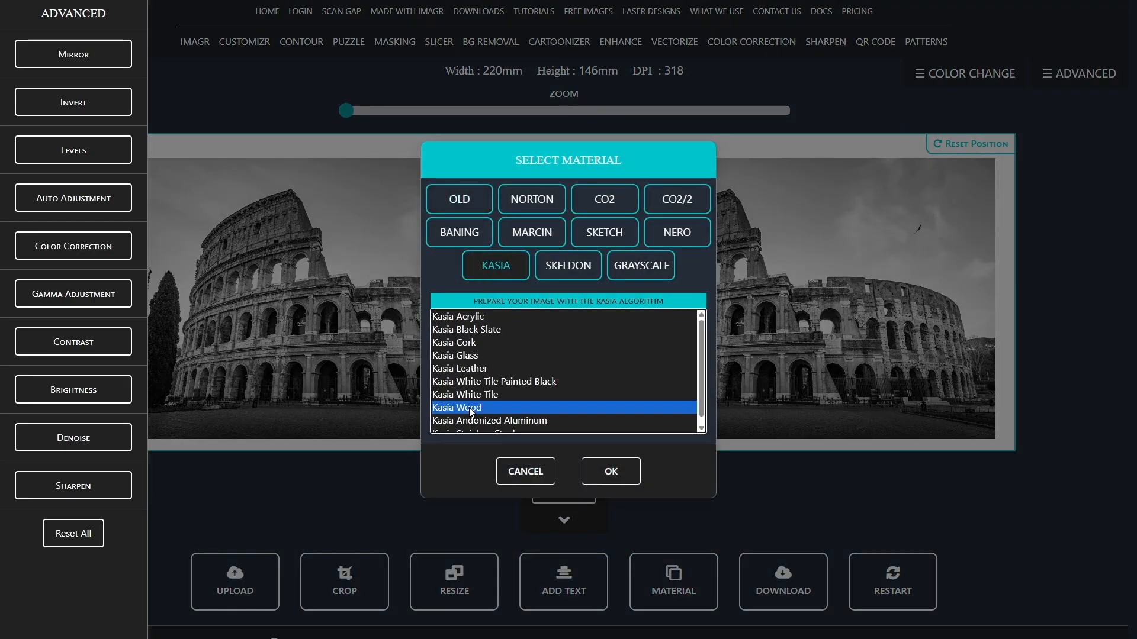
left_click(610, 471)
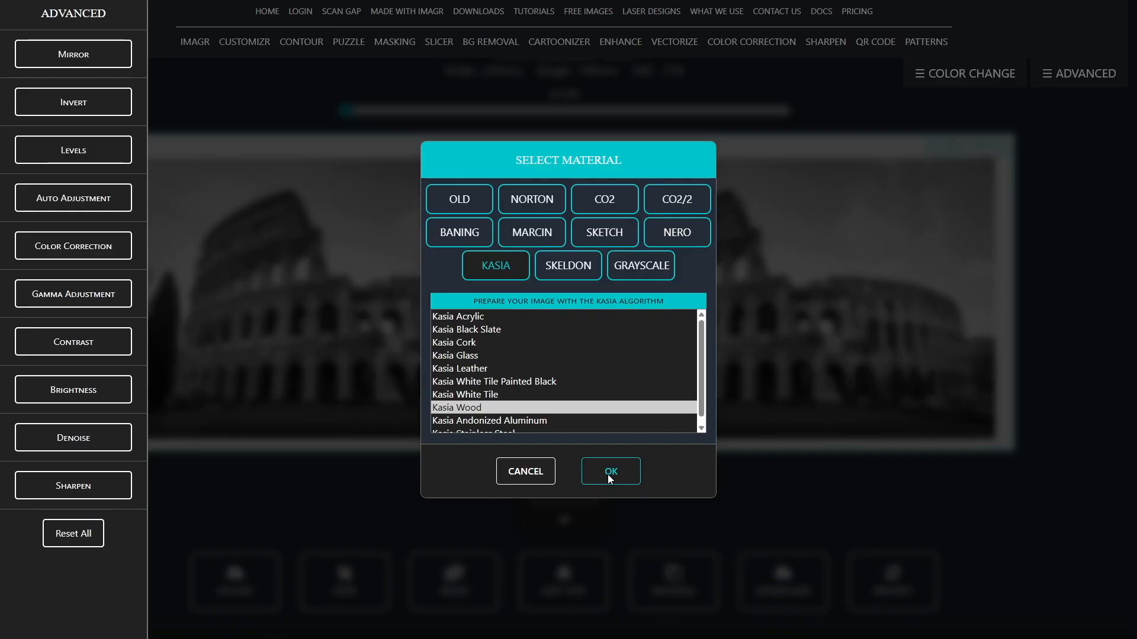
left_click(609, 470)
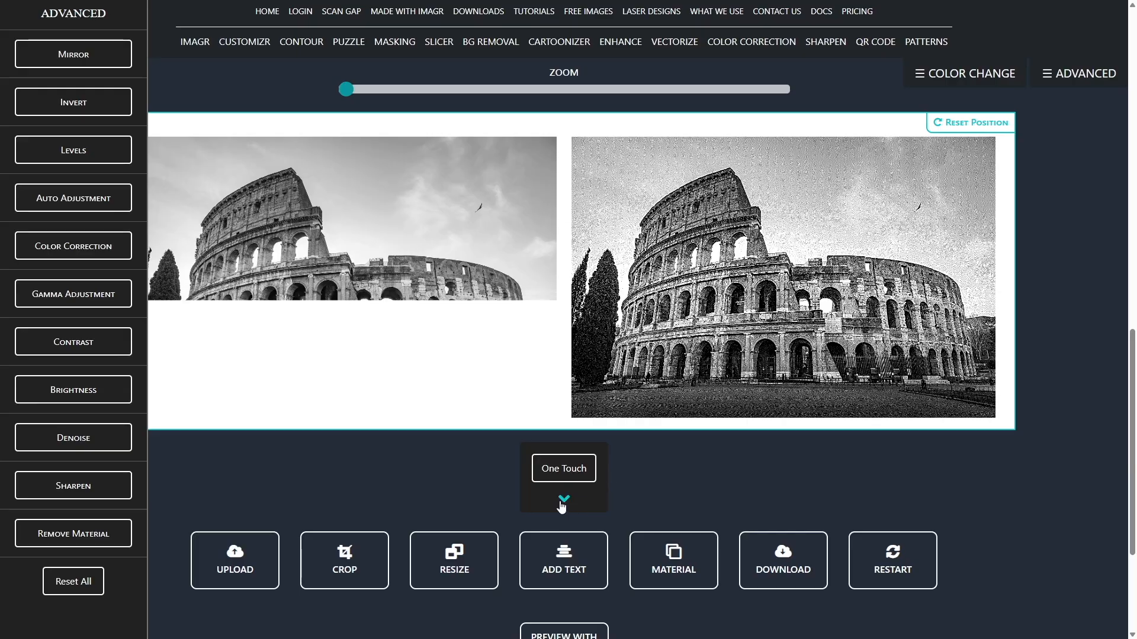
Run One Touch with Denoise and Sharpen 2 unchecked
left_click(563, 500)
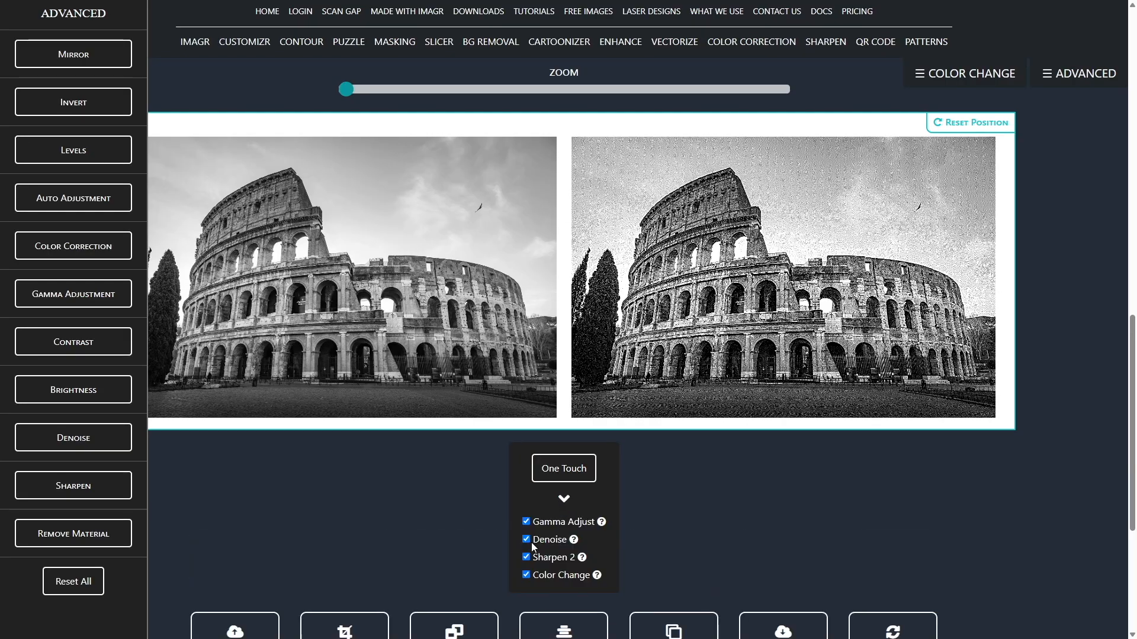
left_click(563, 469)
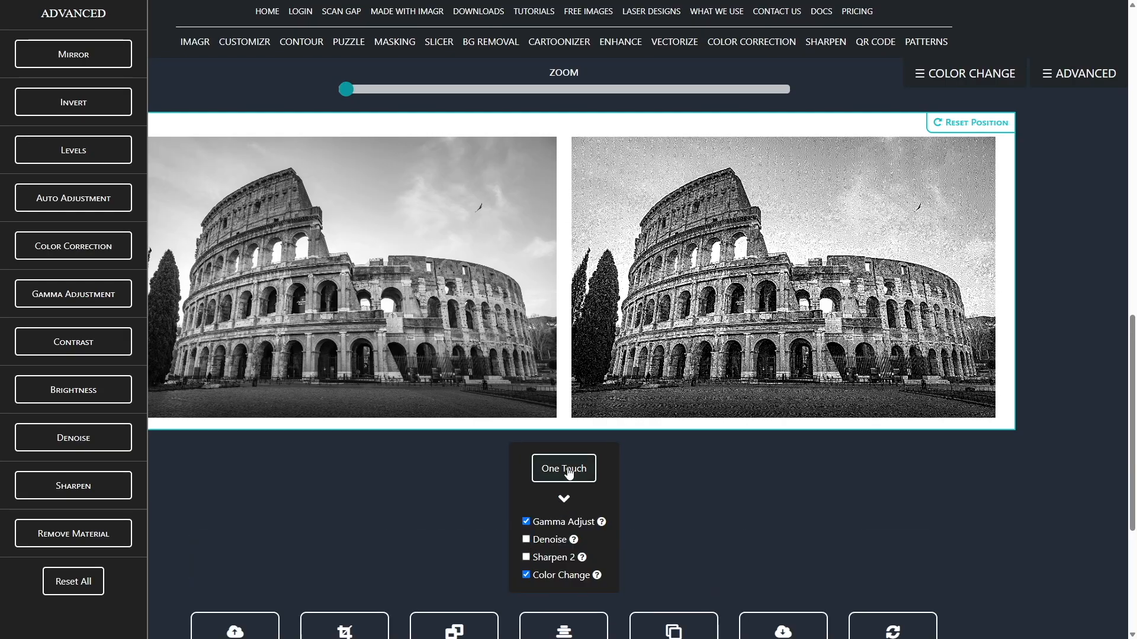
left_click(564, 468)
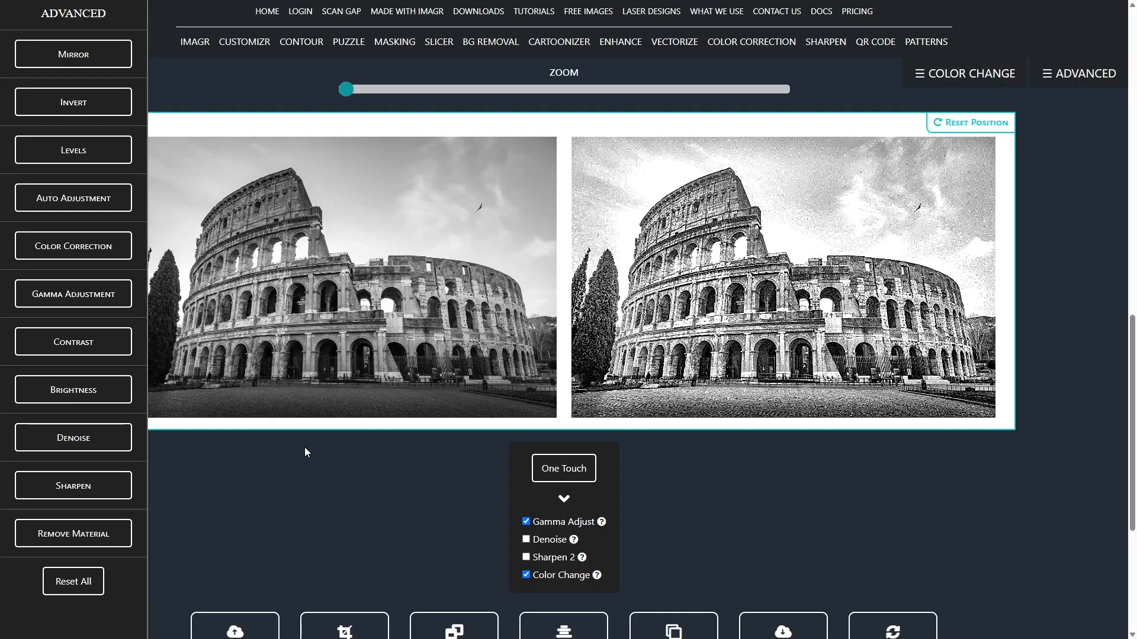
Run Color Correction, then drag the Gamma Adjustment slider to 2.1
left_click(42, 283)
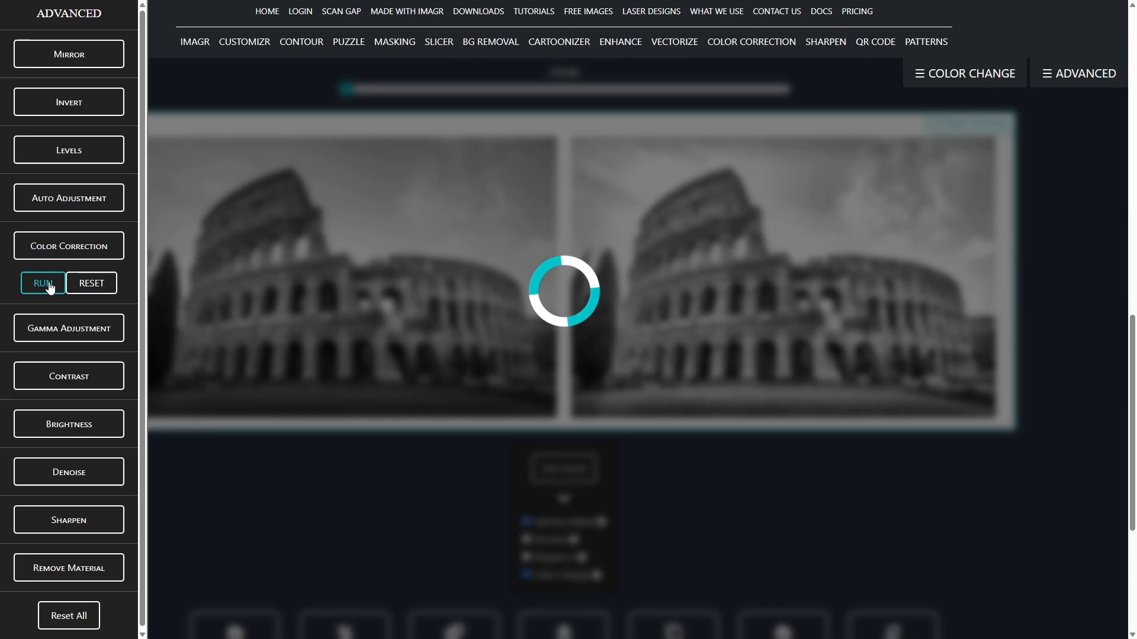
left_click(42, 283)
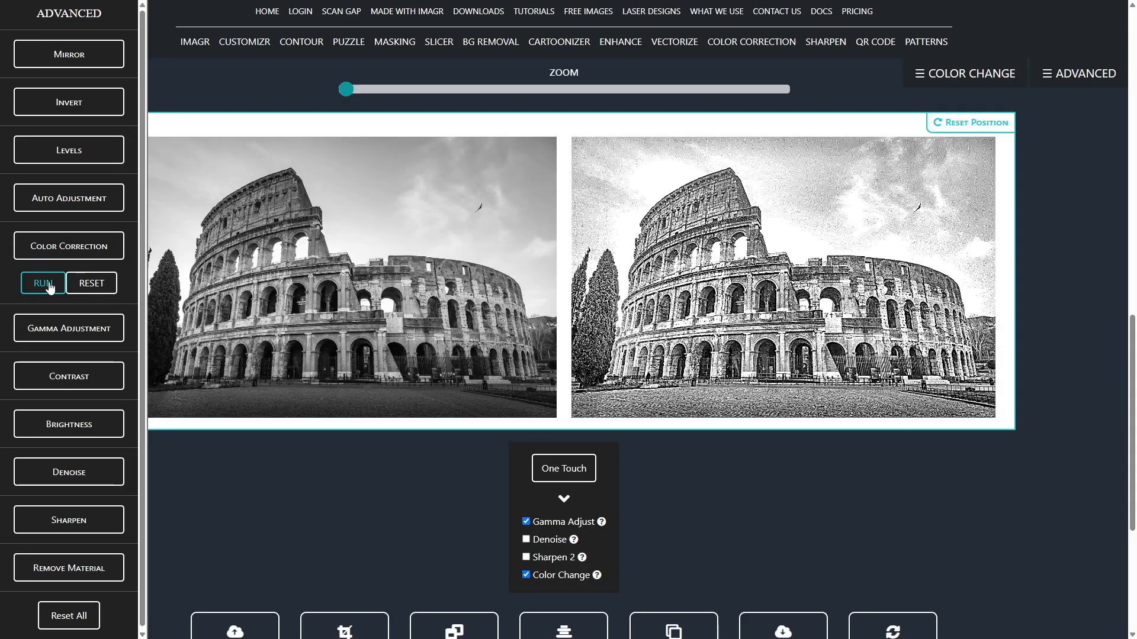
left_click(42, 283)
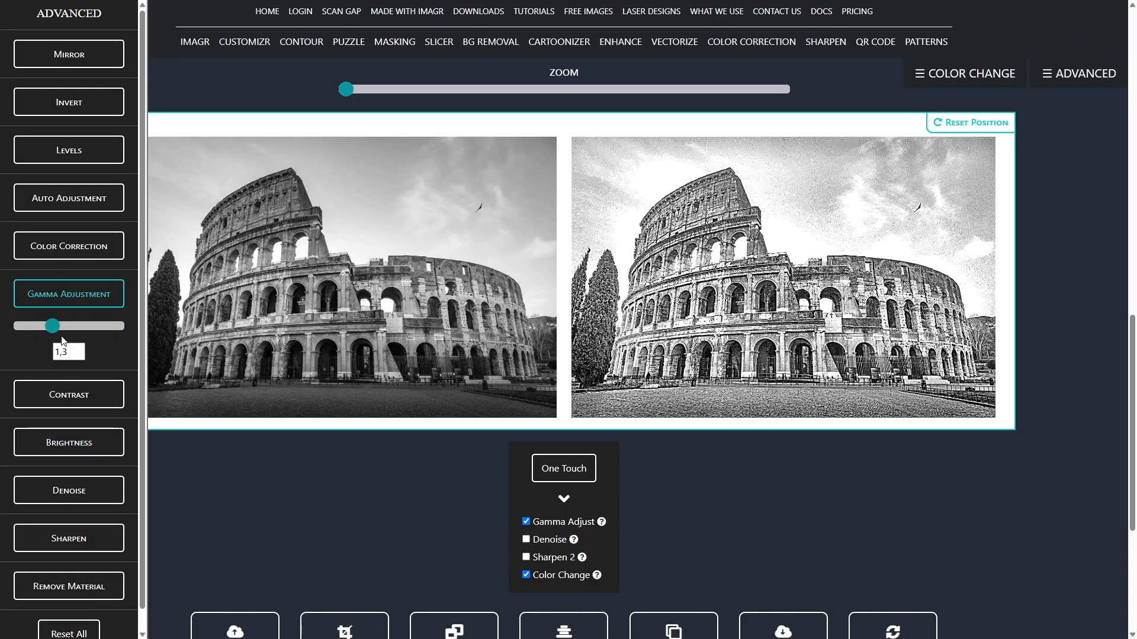
left_click_drag(49, 326, 72, 326)
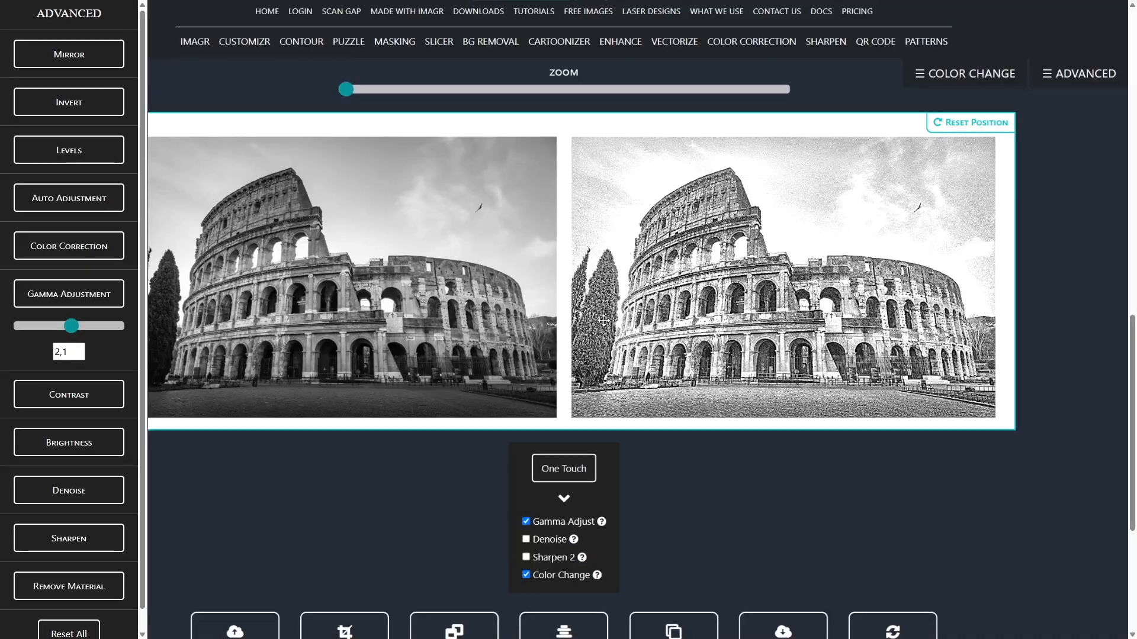
Apply Levels with a 0–190 range to the photo
left_click(68, 150)
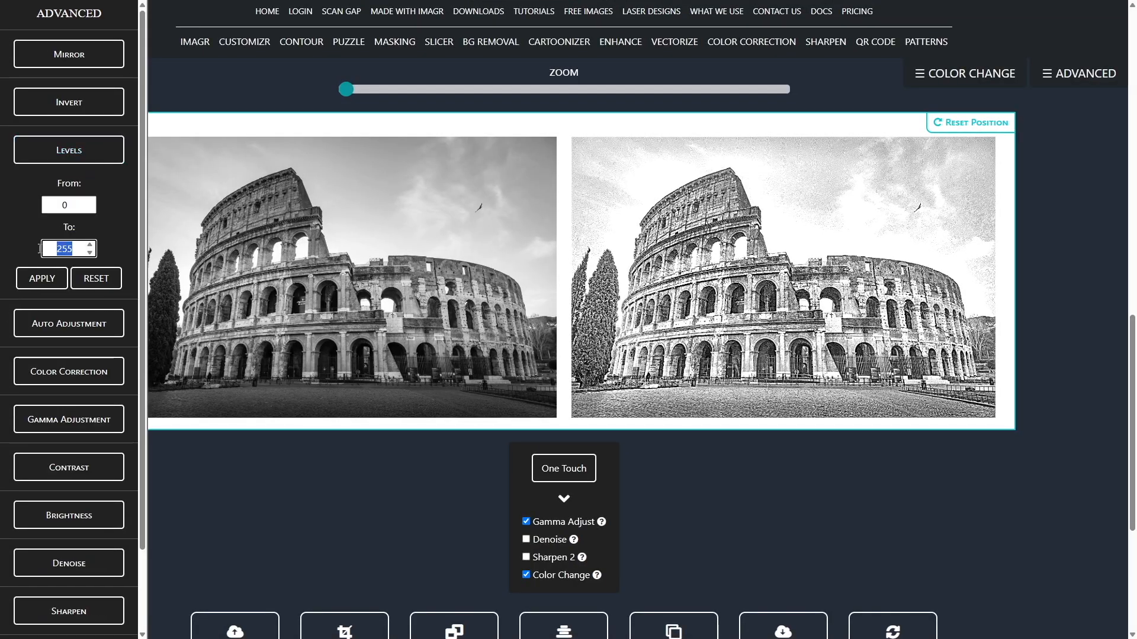
left_click(42, 278)
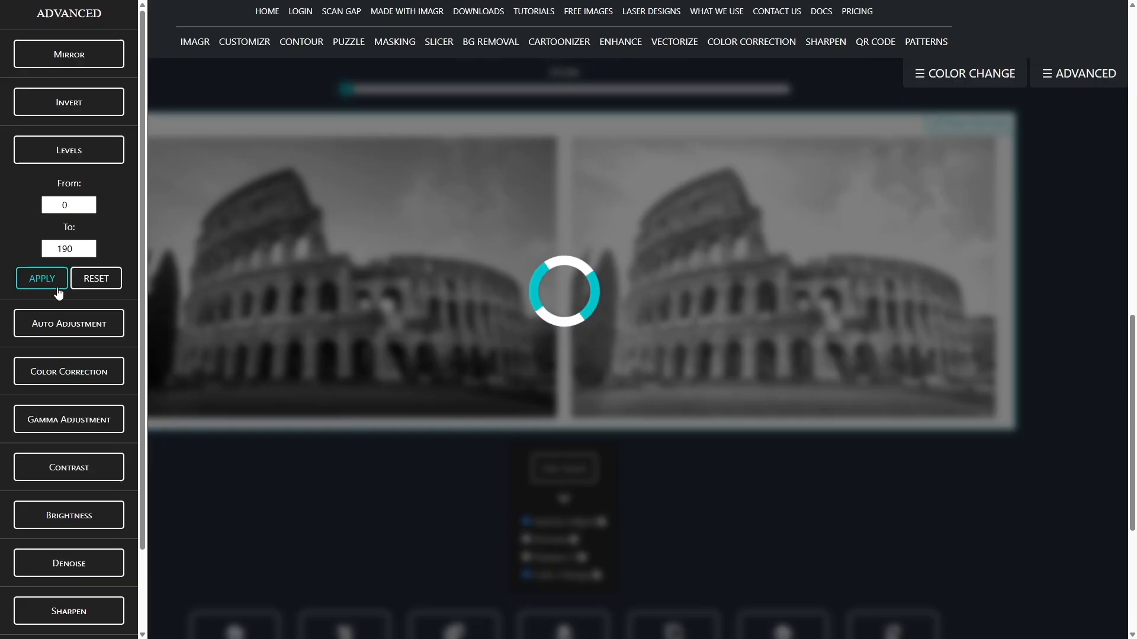
left_click(41, 278)
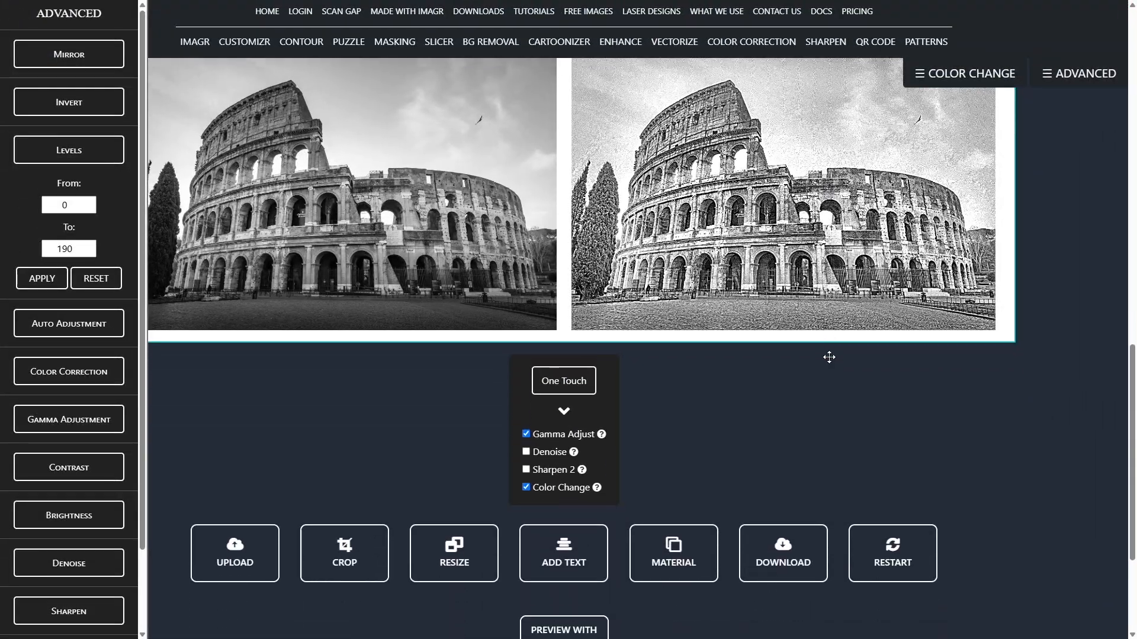
Download the processed image as a PNG and close the download dialog
left_click(781, 552)
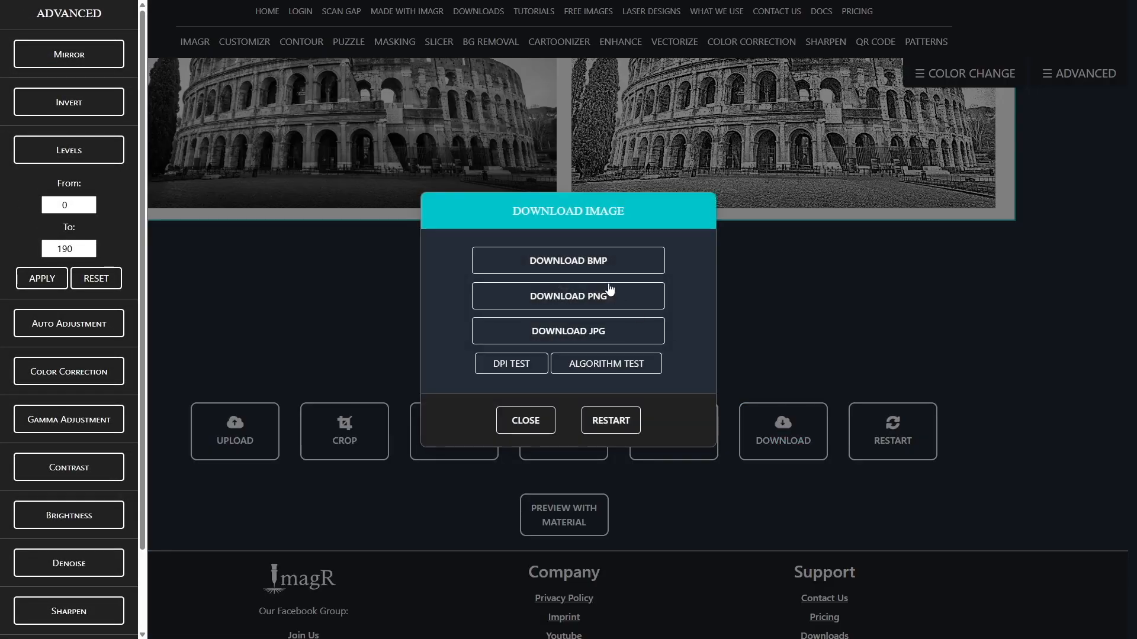
left_click(568, 296)
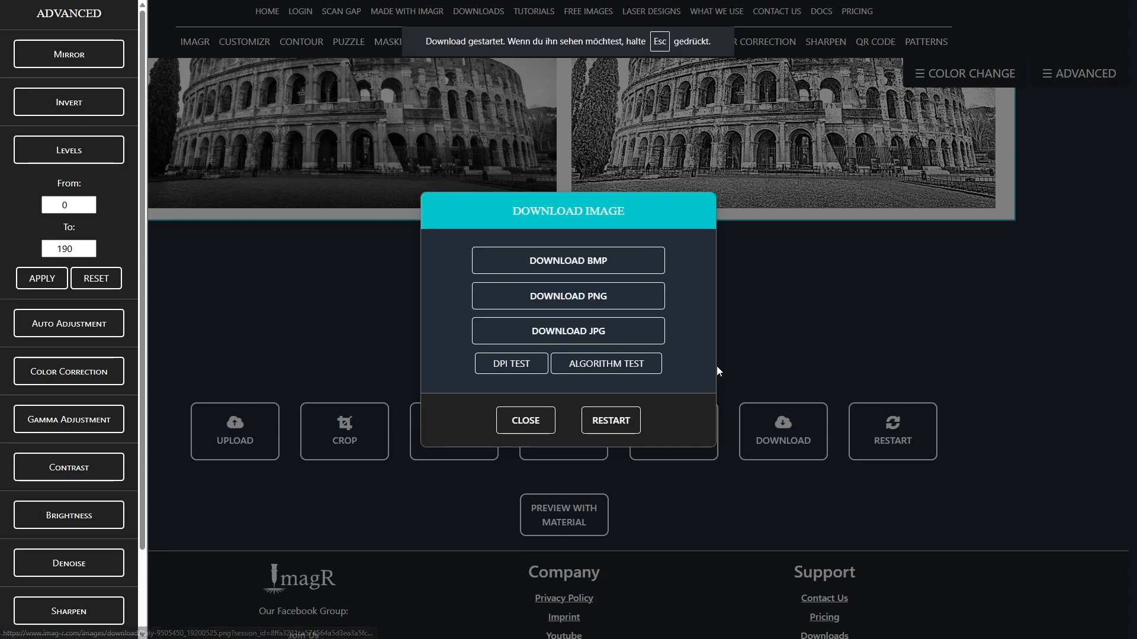
left_click(524, 421)
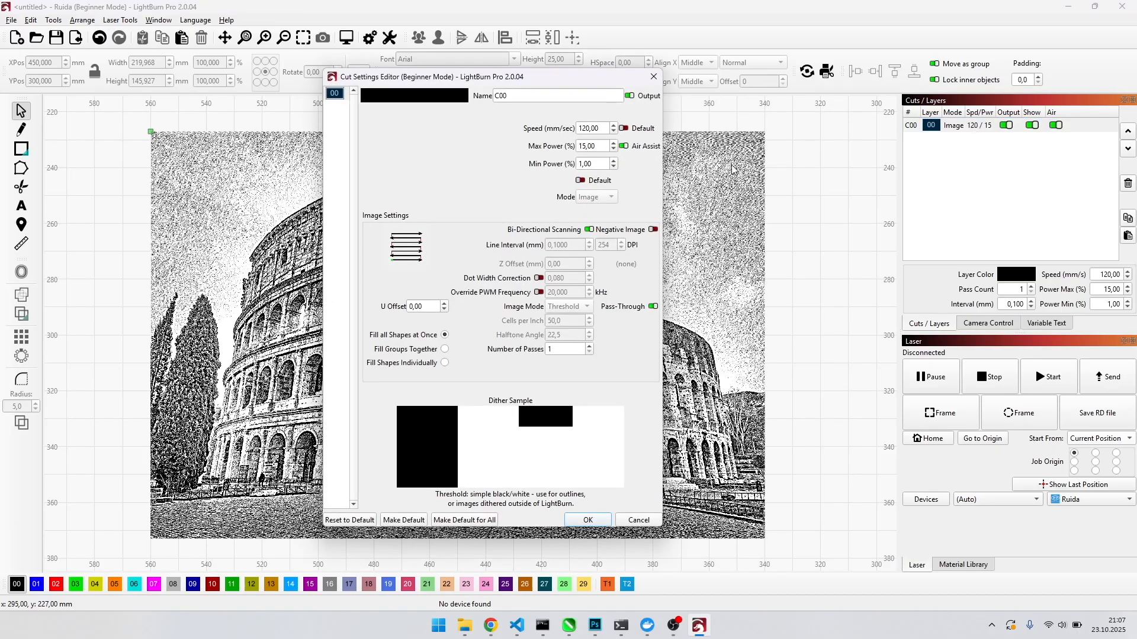
Set the image layer to 15% max and 0% min power, then confirm
left_click(588, 129)
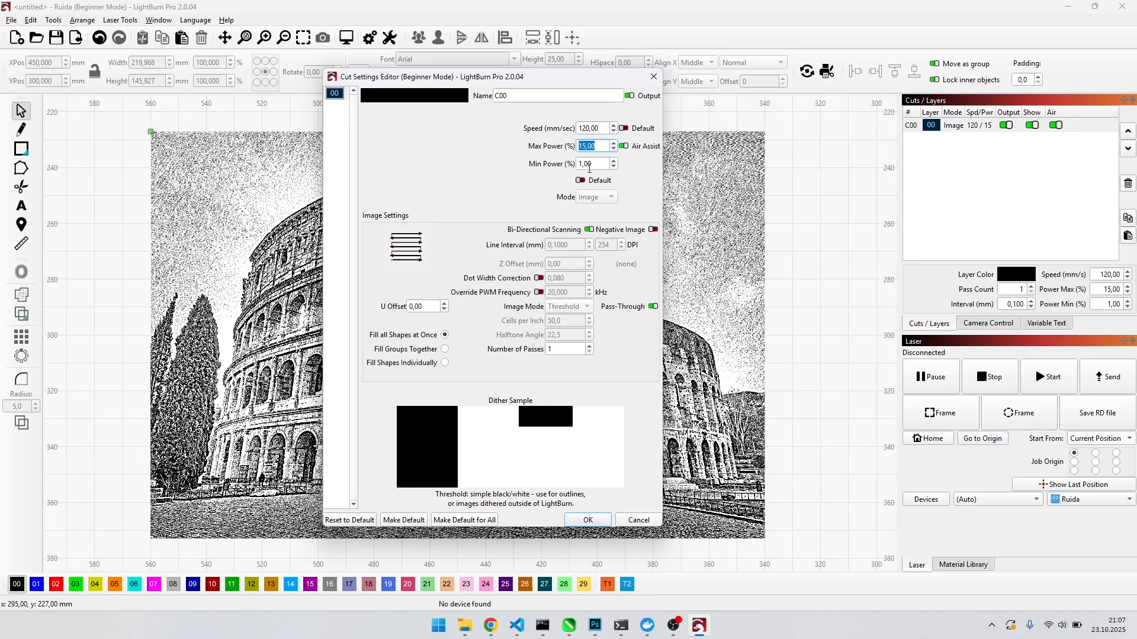
left_click(591, 163)
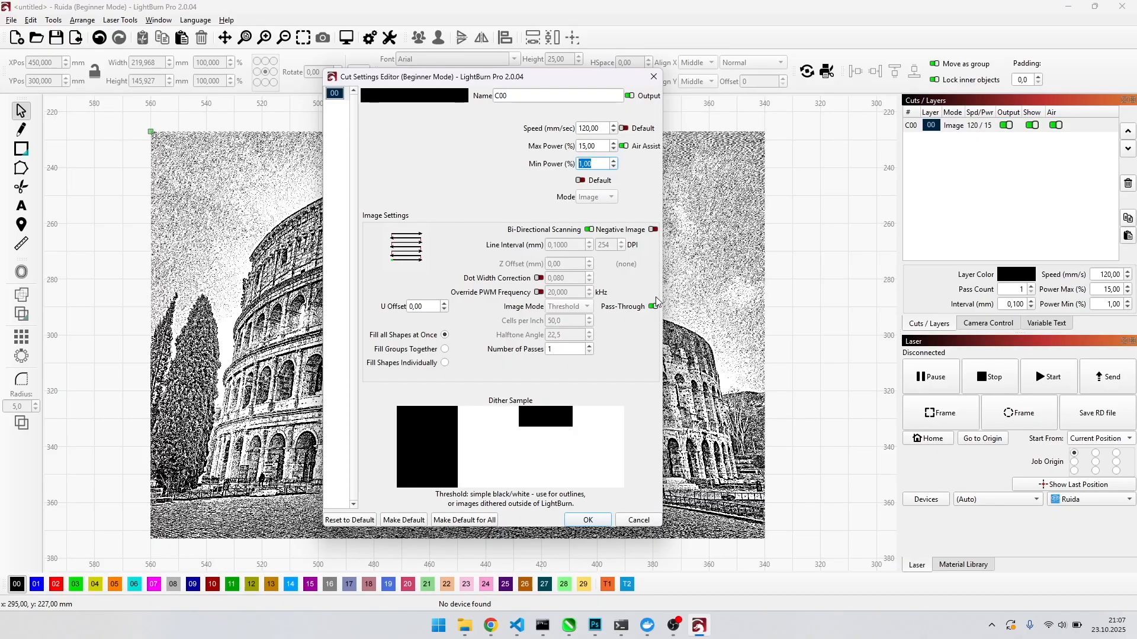
mouse_move(653, 306)
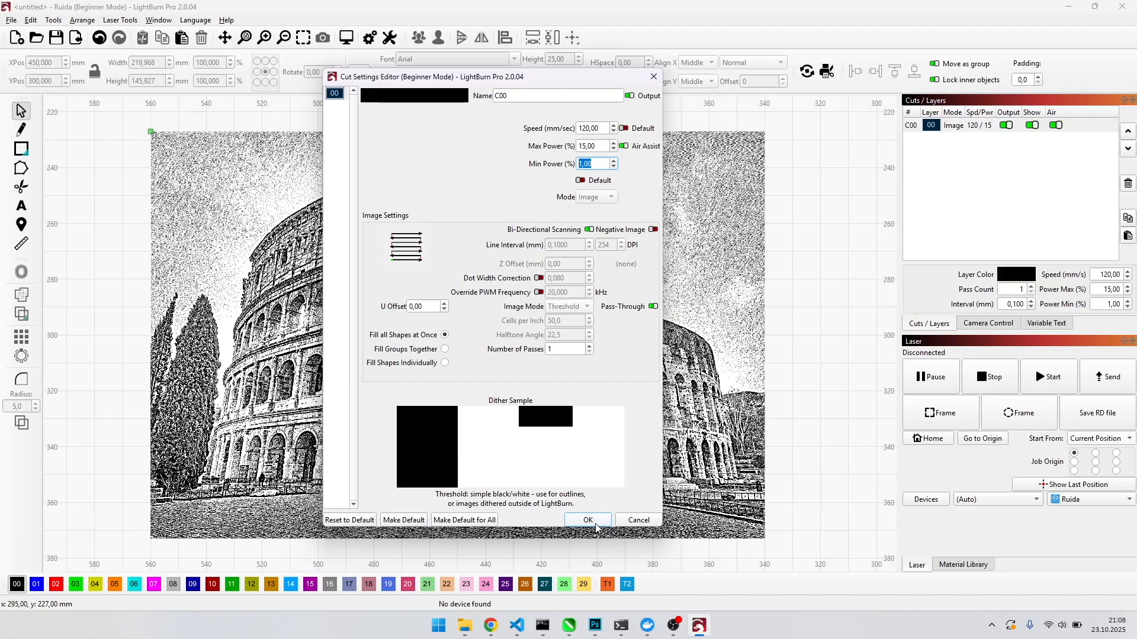
left_click(587, 520)
type("22")
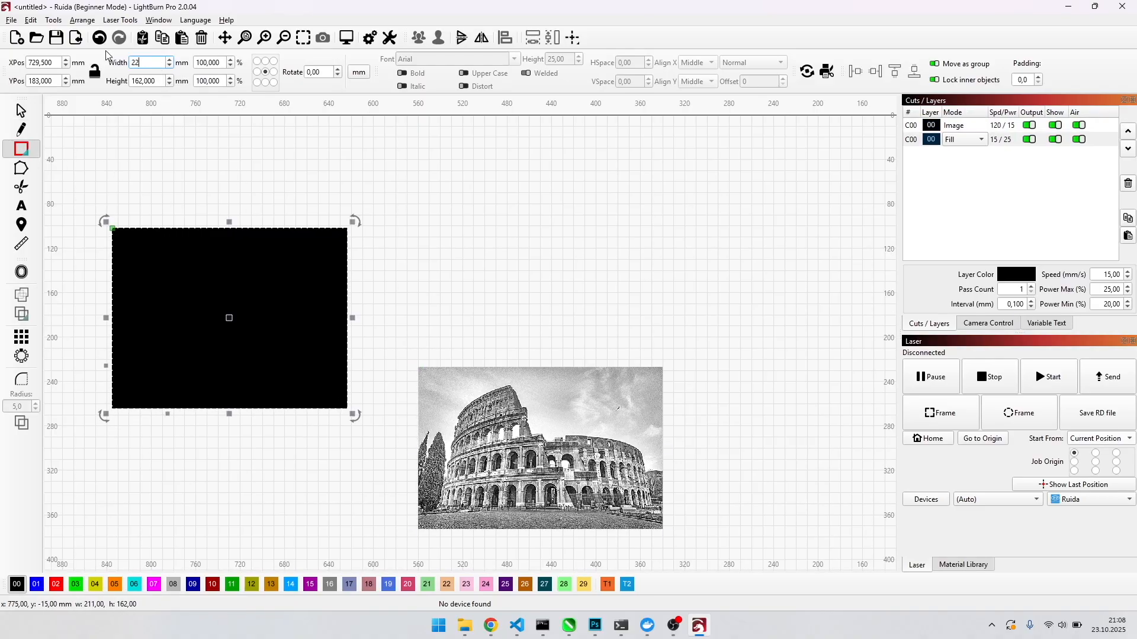
Switch the rectangle's layer mode to Line and open its cut settings
left_click(956, 125)
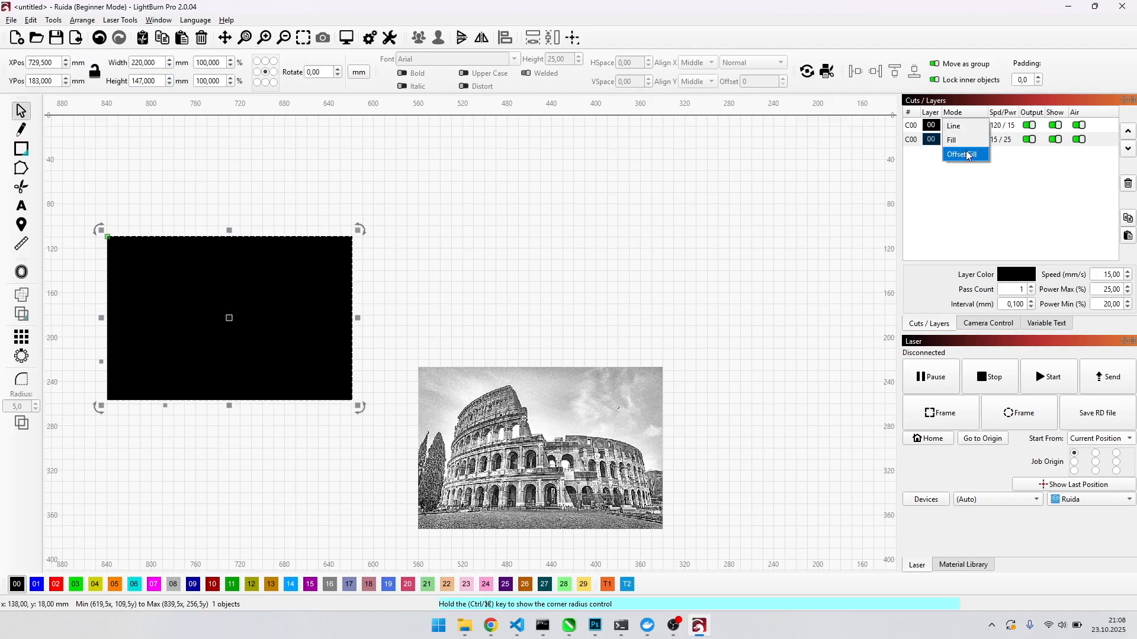
left_click(953, 125)
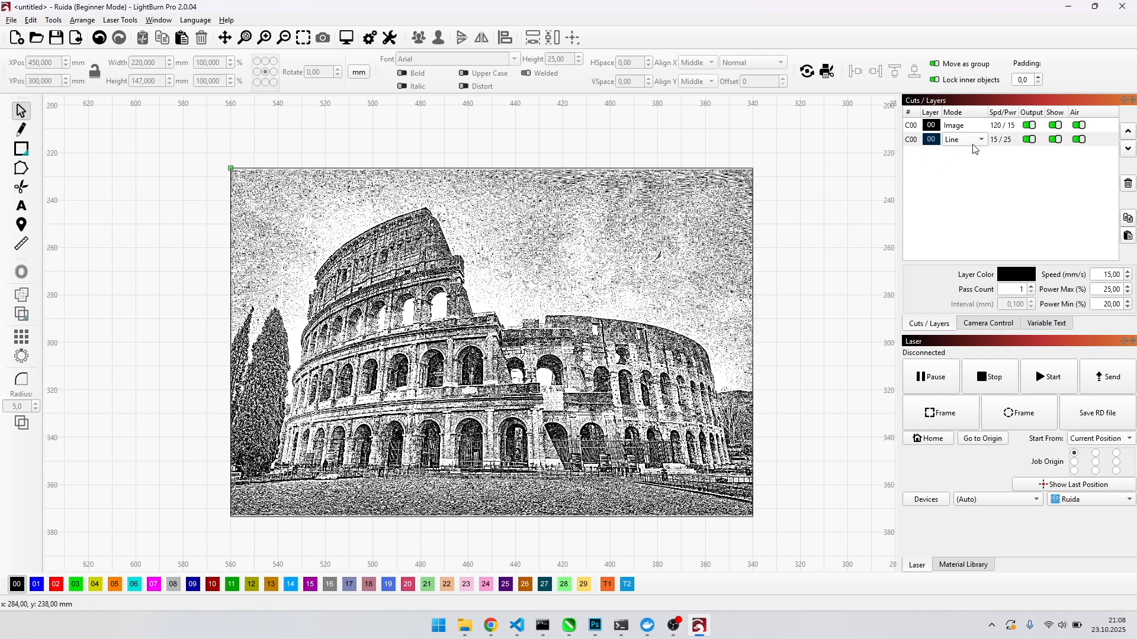
double_click(952, 140)
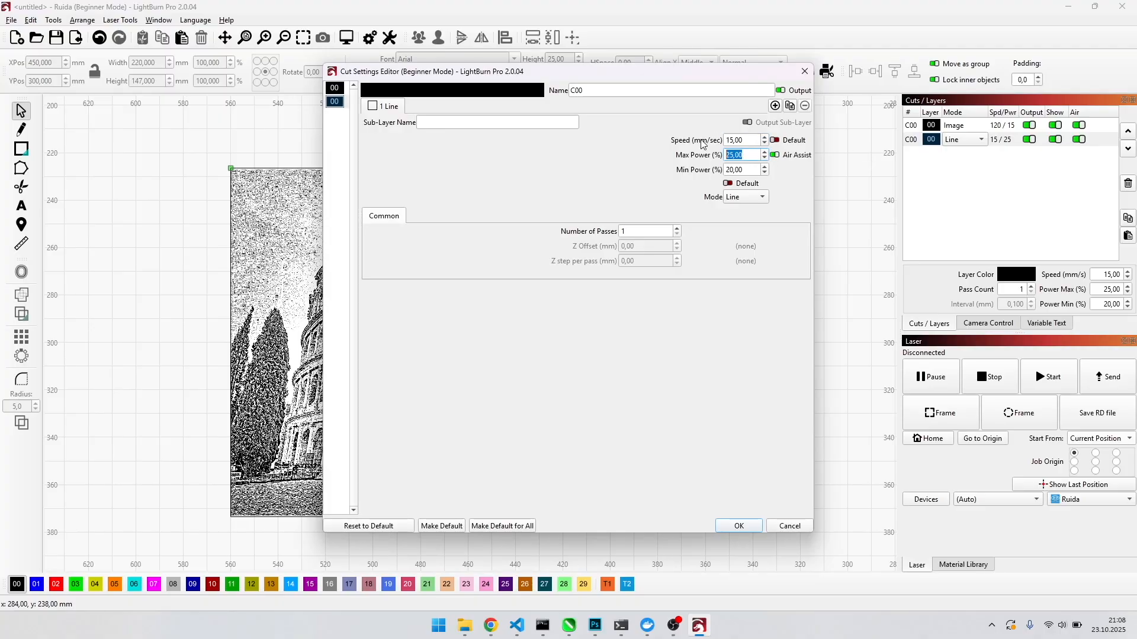
Set the line layer's minimum power to 20% and confirm its settings
left_click(738, 168)
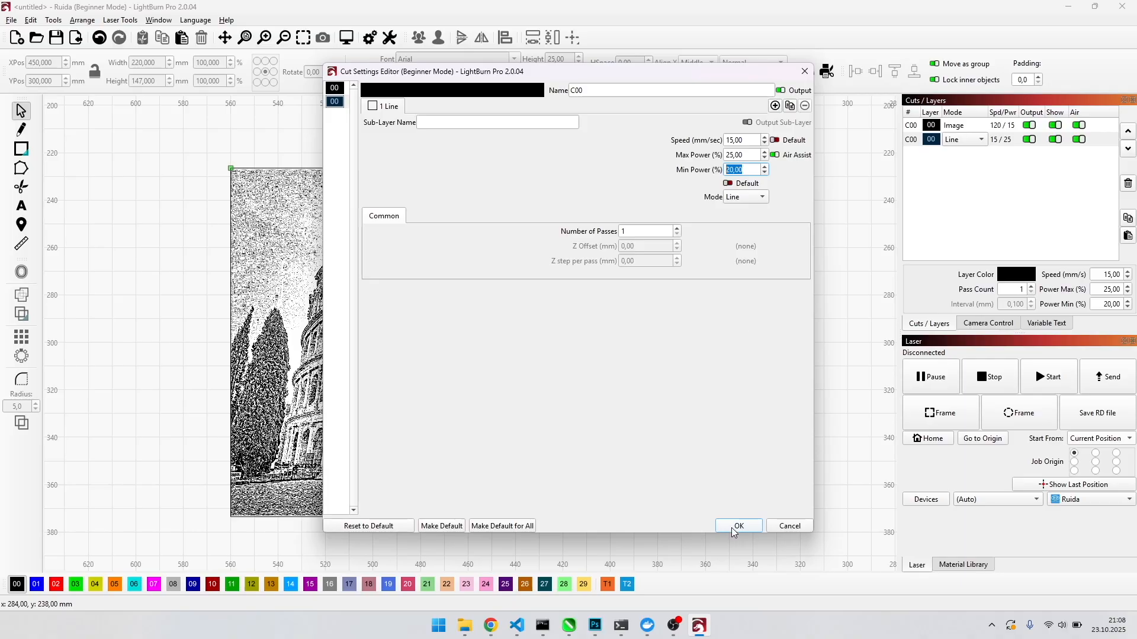
left_click(738, 526)
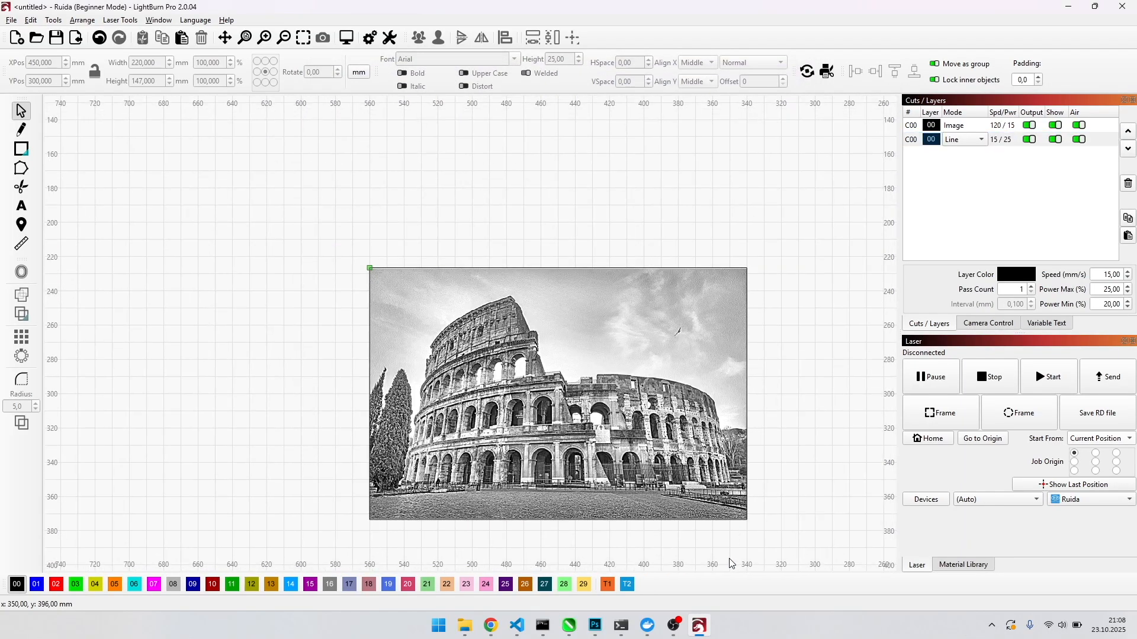